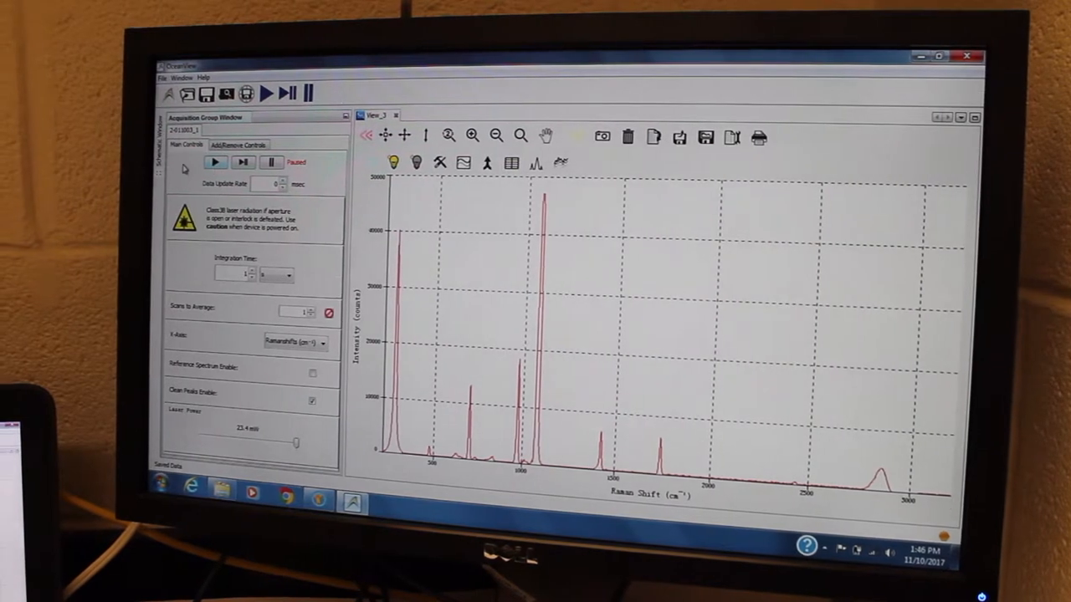
# Start continuous acquisition, replacing the peaked Raman spectrum with a live flat trace.
pyautogui.click(215, 161)
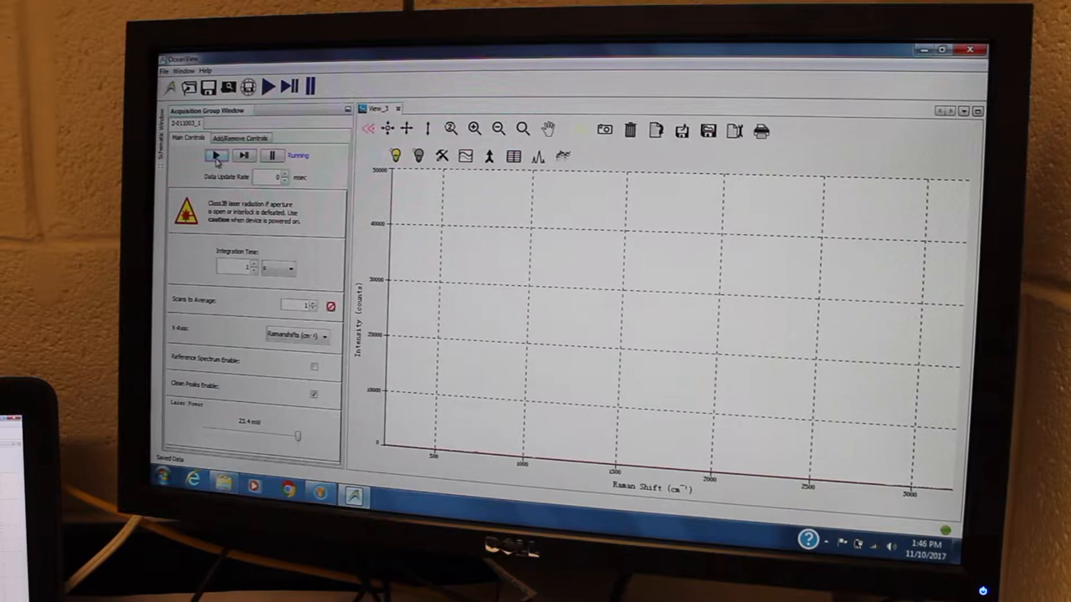
# Pause the running acquisition, then restart continuous acquisition after the flat reading.
pyautogui.click(273, 156)
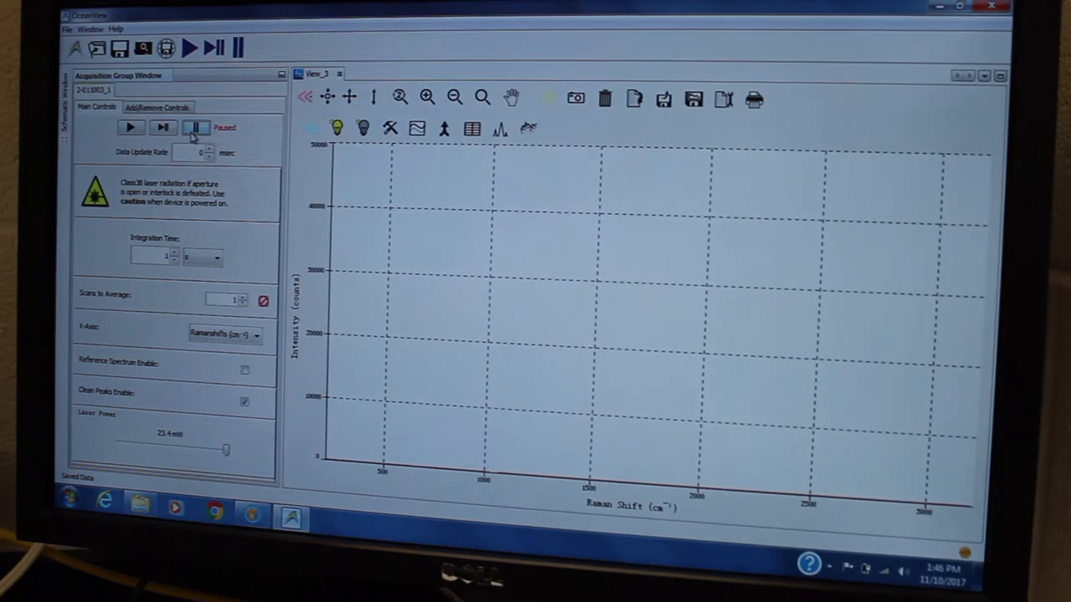
pyautogui.click(130, 128)
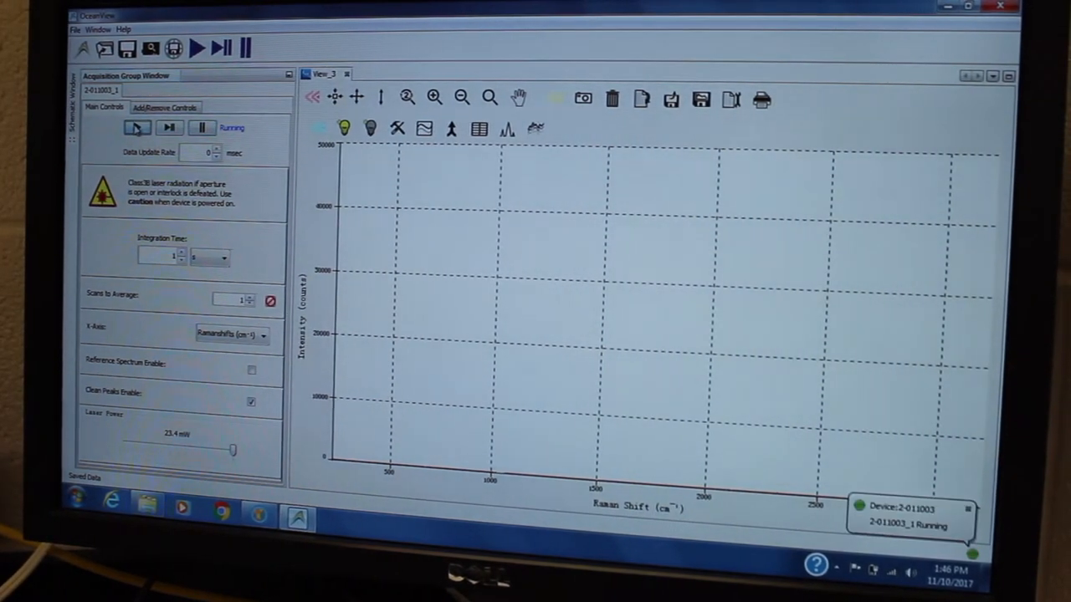